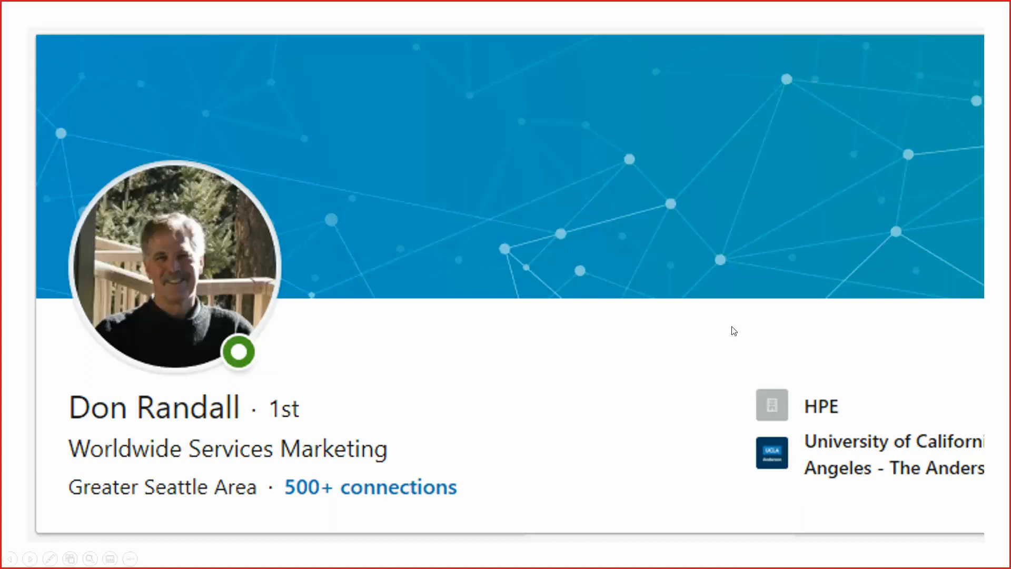
{"action": "mouse_move", "coordinate": [672, 315]}
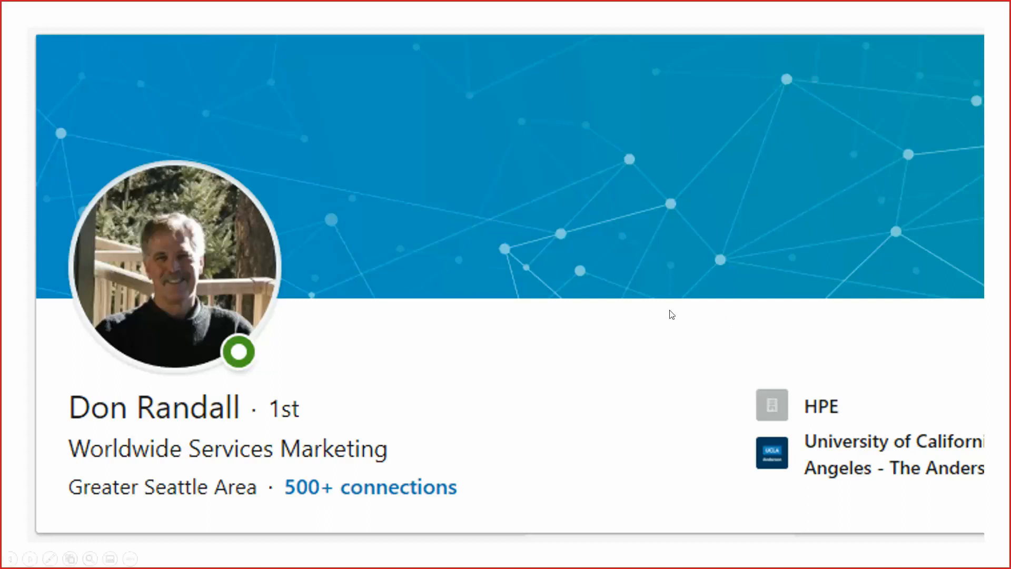